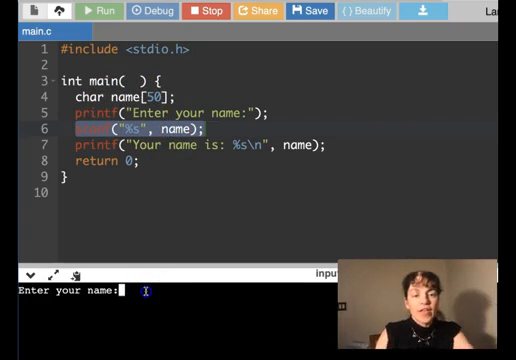
# Step: Run the scanf program with input Jane Doe, then remove the scanf line to rewrite it
pyautogui.write('Jane Doe')
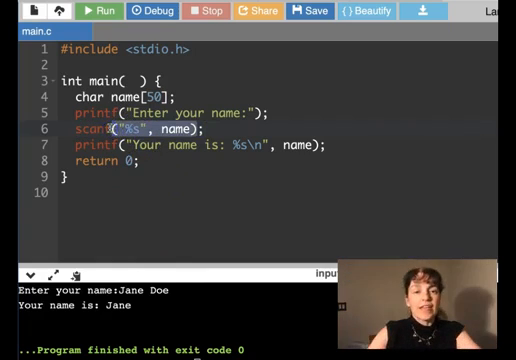
pyautogui.press('Delete')
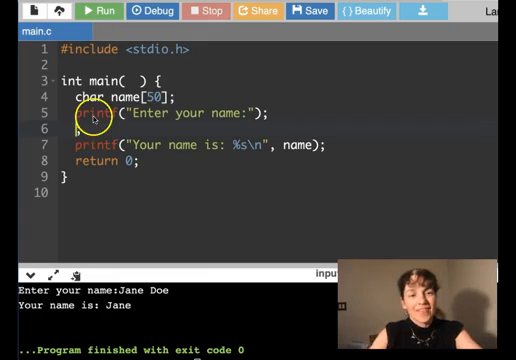
# Step: Write fgets(name, 50, stdin); on line 6 so the whole input line is read
pyautogui.write('fgets')
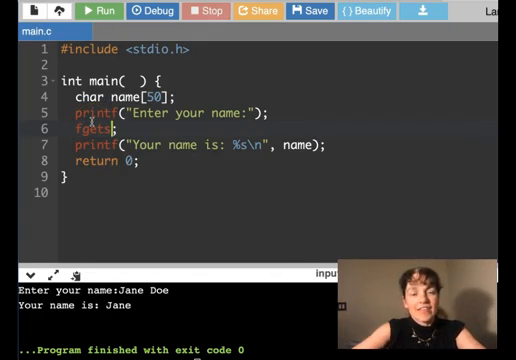
pyautogui.write('()')
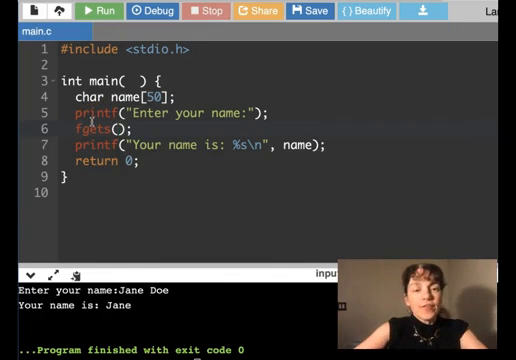
pyautogui.write('name,')
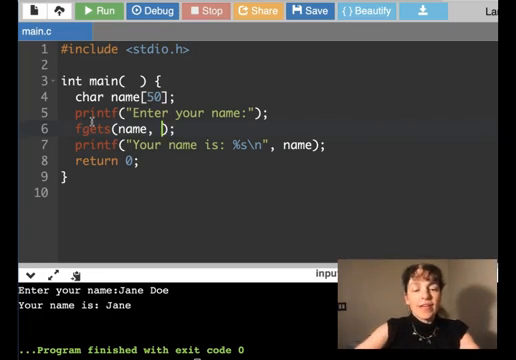
pyautogui.write('50,')
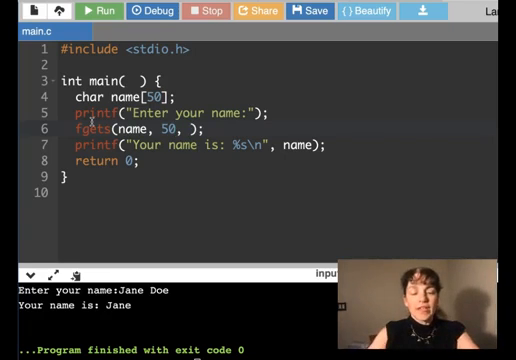
pyautogui.write('stdin')
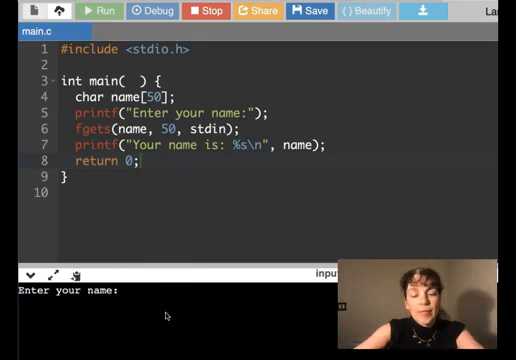
# Step: Run the fgets version and enter a multi-word full name at the console prompt
pyautogui.write('Joh')
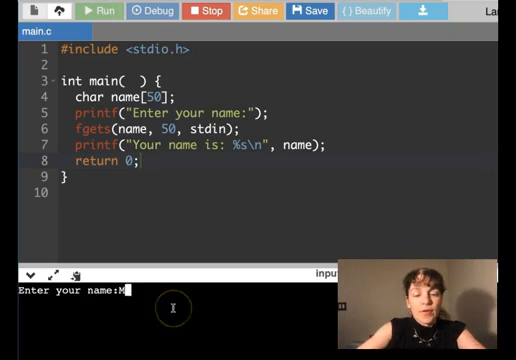
pyautogui.write('ary Joe Sm')
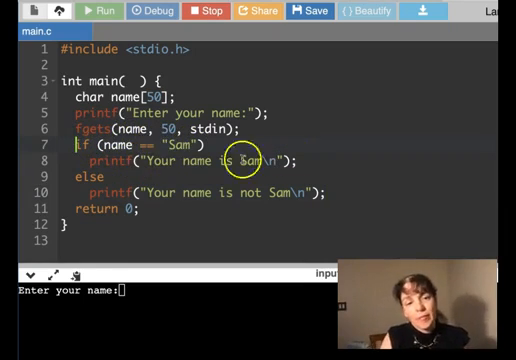
pyautogui.moveTo(168, 316)
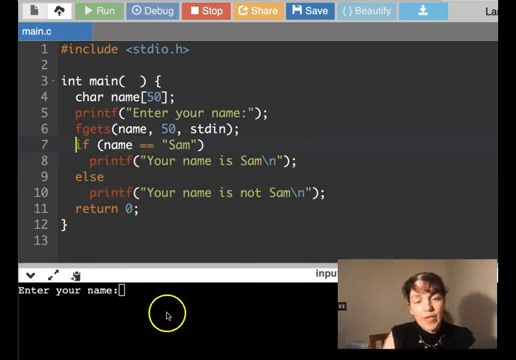
# Step: Test name == "Sam" with input Sam, then begin adding a second #include line
pyautogui.write('S')
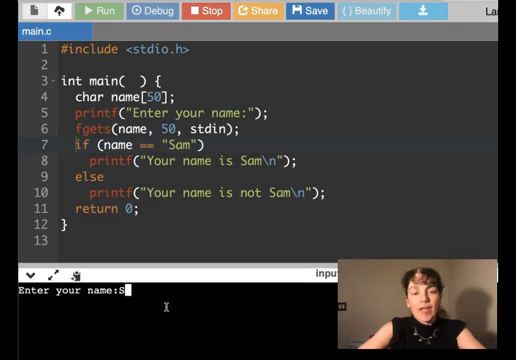
pyautogui.write('am')
pyautogui.click(276, 64)
pyautogui.write('#')
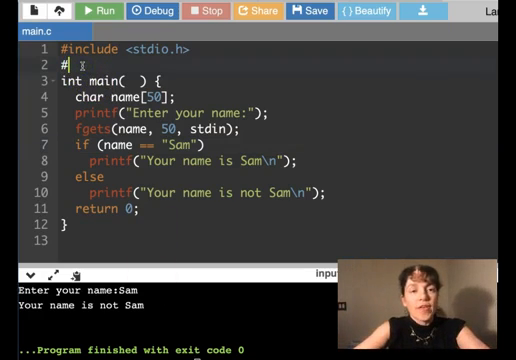
pyautogui.write('include <')
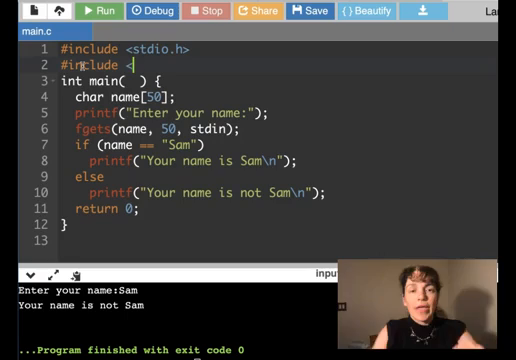
# Step: Include string.h, compare with strcmp(name, "Sam")==0, and rerun entering Sam
pyautogui.write('string.h>')
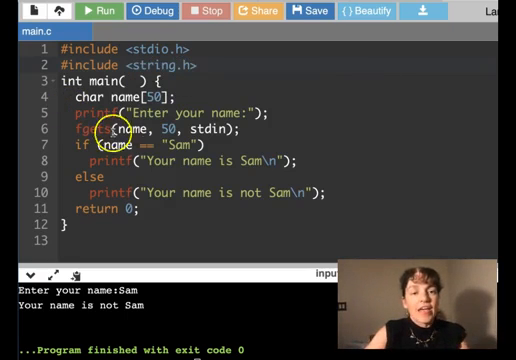
pyautogui.write('strcmp')
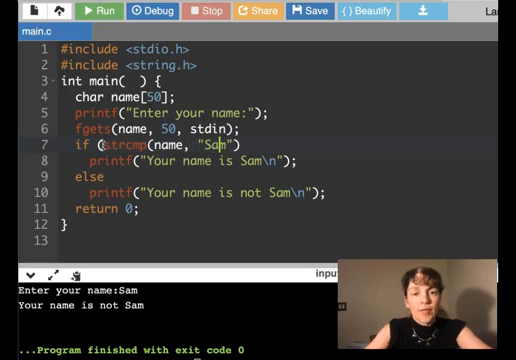
pyautogui.write('==')
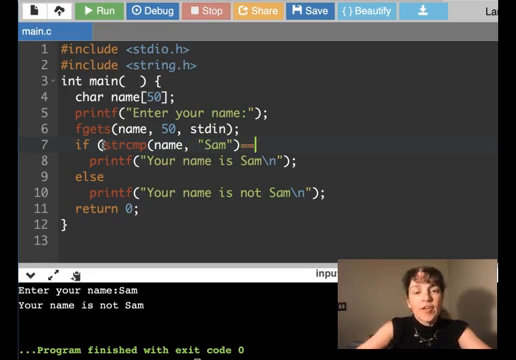
pyautogui.write('0)')
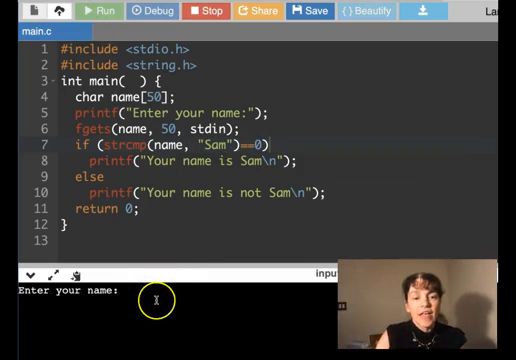
pyautogui.write('Sam')
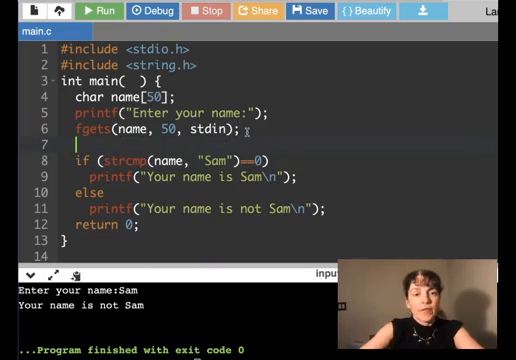
# Step: Declare int x and loop for (x=0; x<strlen(name); x++) printing each character with printf
pyautogui.write('int x;')
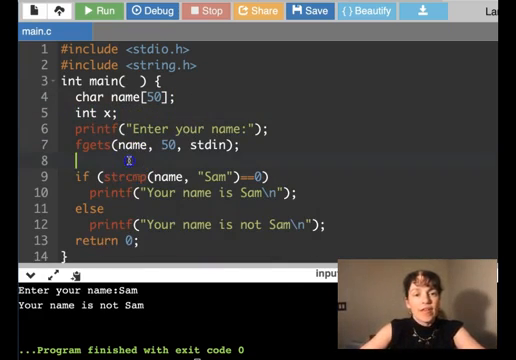
pyautogui.write('for ()')
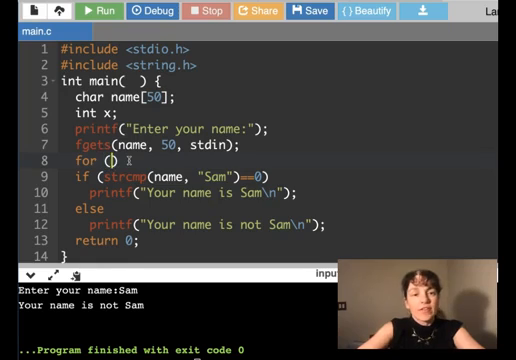
pyautogui.write('x=0;')
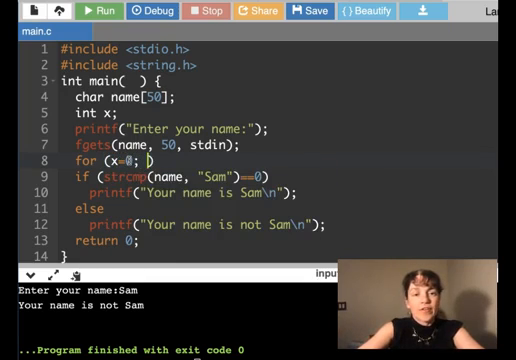
pyautogui.write('x<')
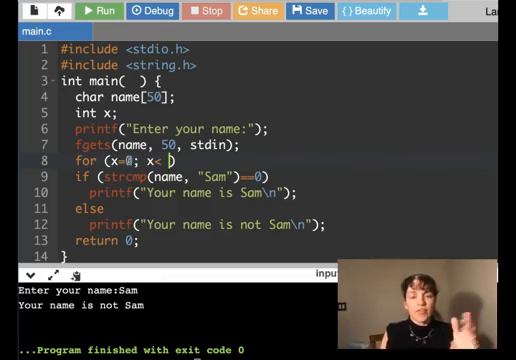
pyautogui.write('strlen(name')
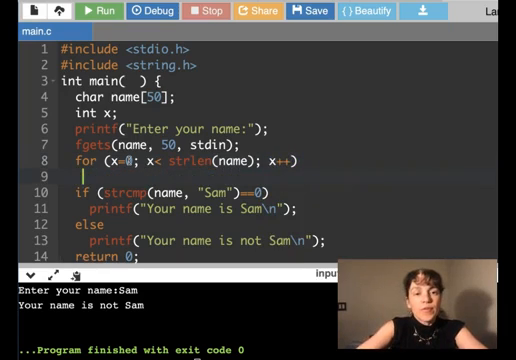
pyautogui.write('printf("%d")')
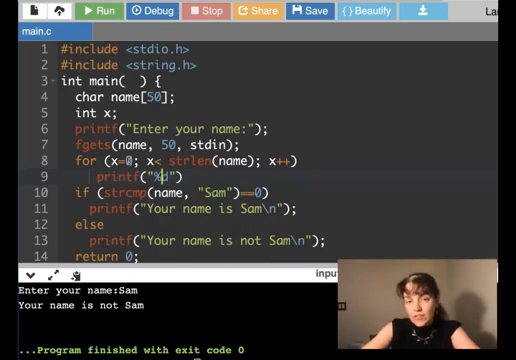
pyautogui.write('c (%d)')
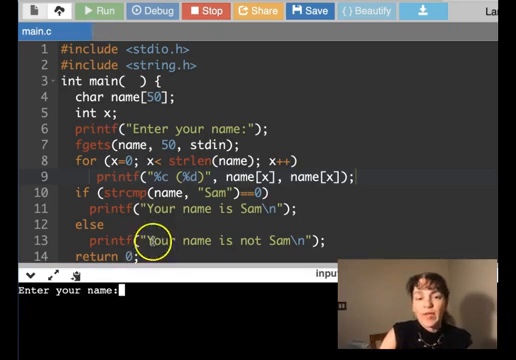
# Step: Run the per-character debug version and enter Sam at the prompt
pyautogui.write('Sa')
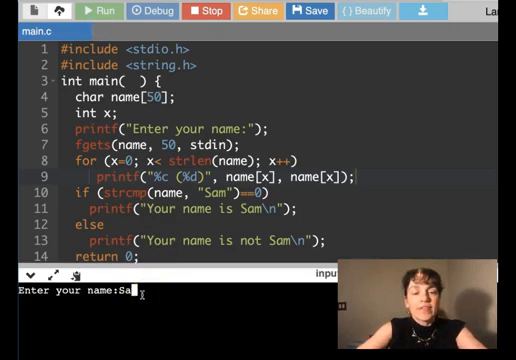